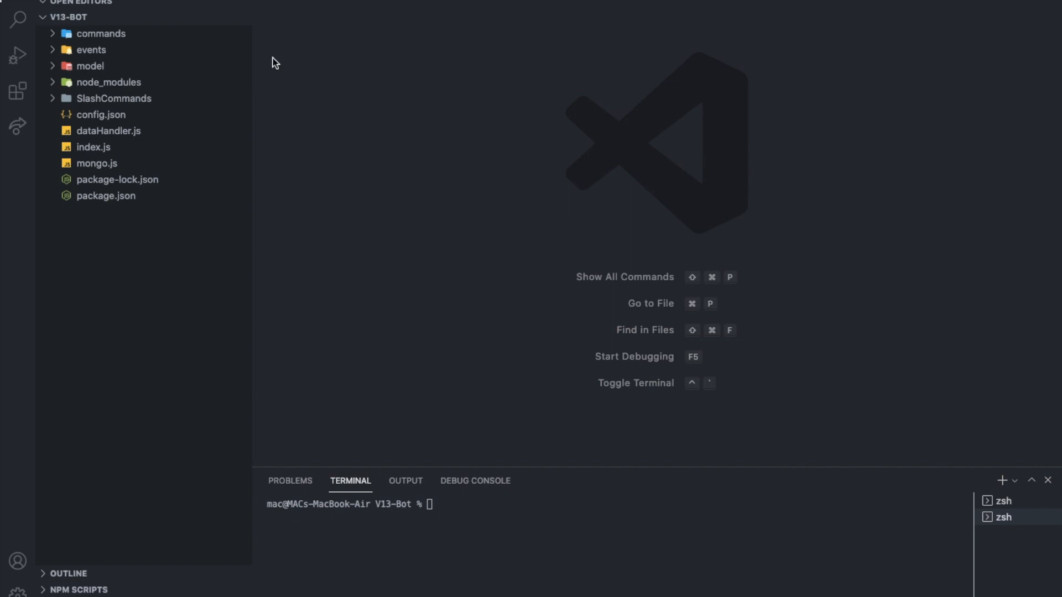
Open guildMemberAdd.js from the events folder in the editor.
left_click(91, 50)
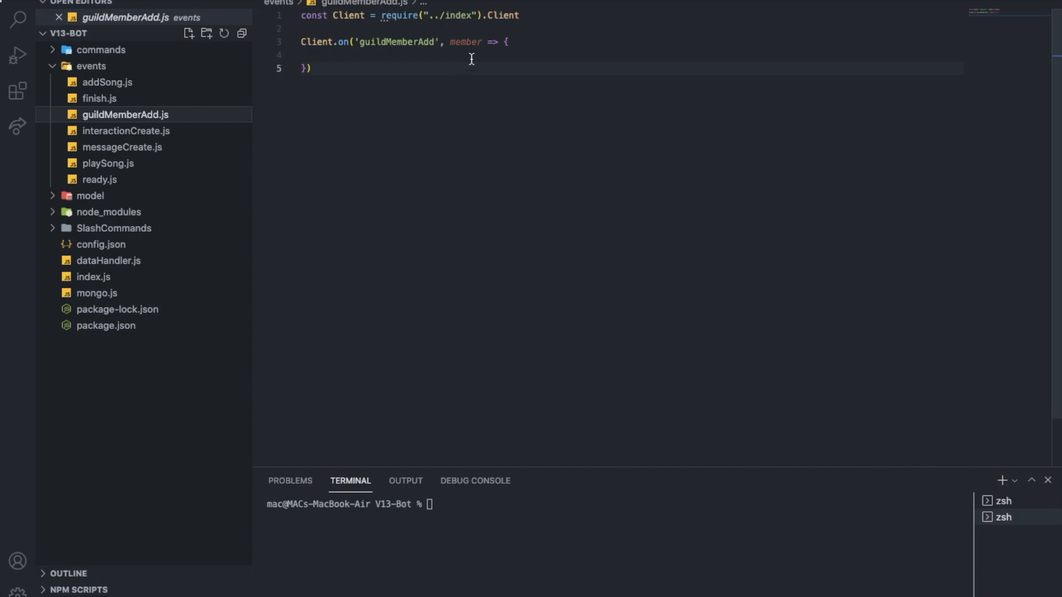
mouse_move(493, 117)
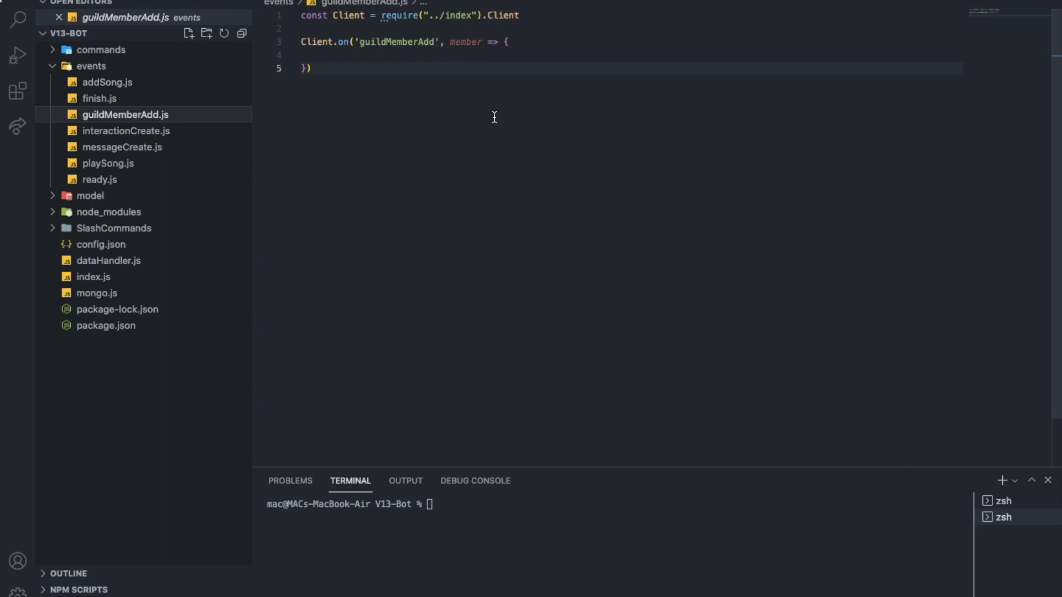
mouse_move(501, 124)
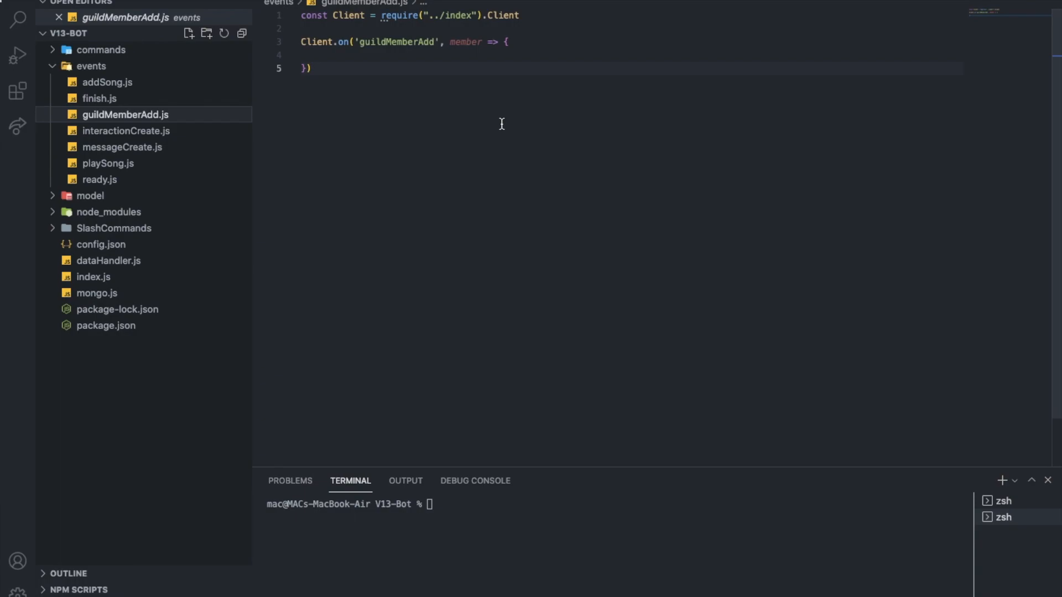
mouse_move(557, 282)
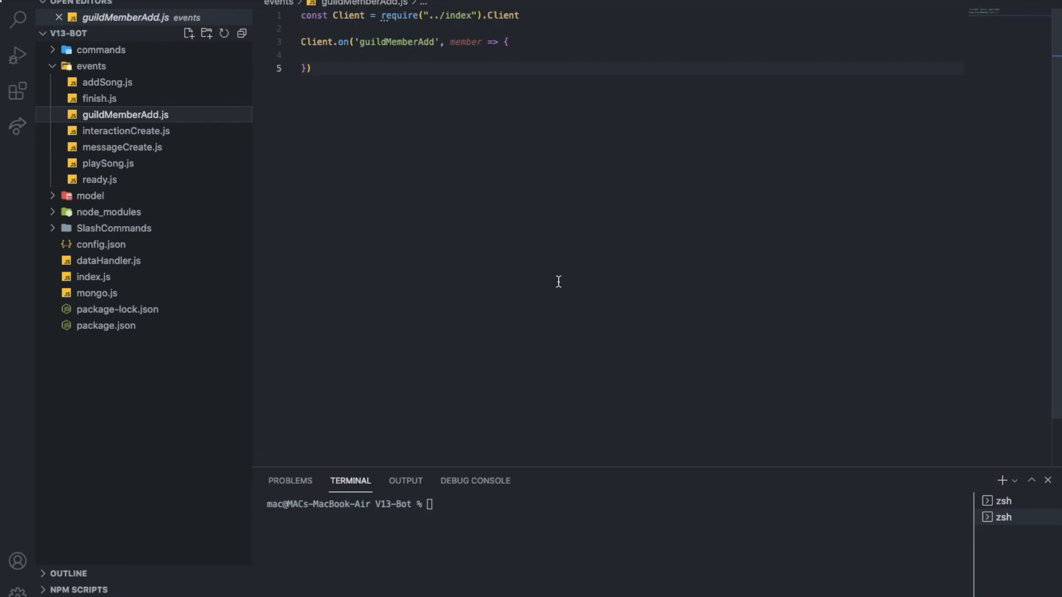
Require the ms package as ms on line 2 of guildMemberAdd.js.
left_click(302, 29)
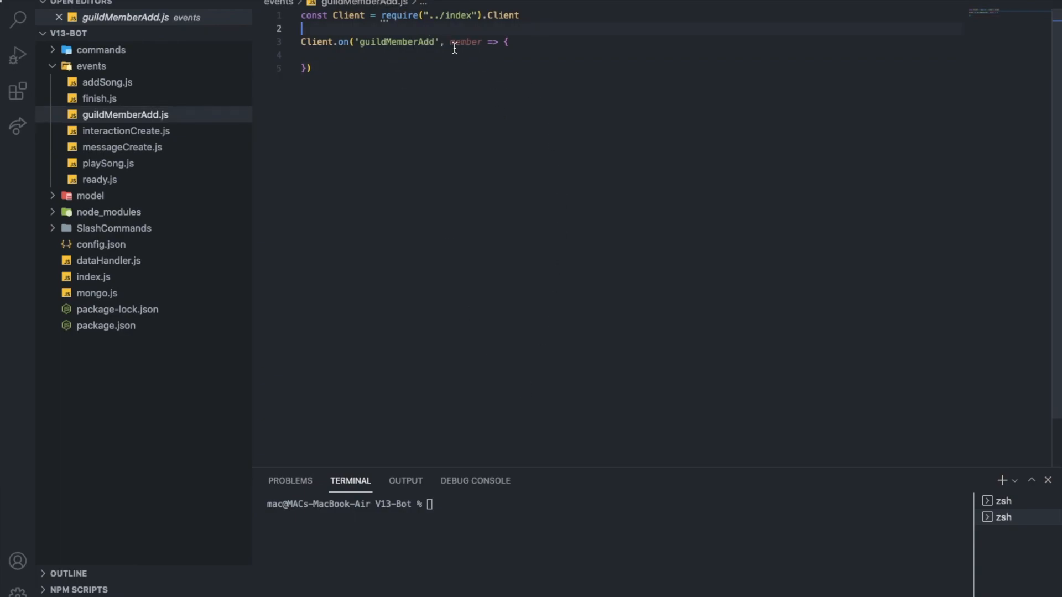
mouse_move(466, 42)
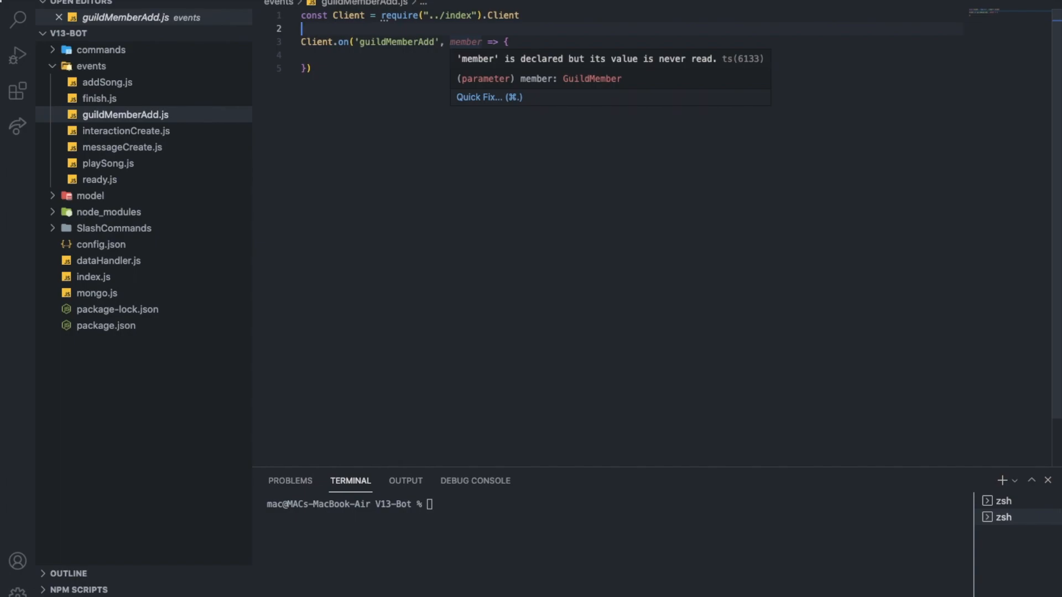
type("let minAge")
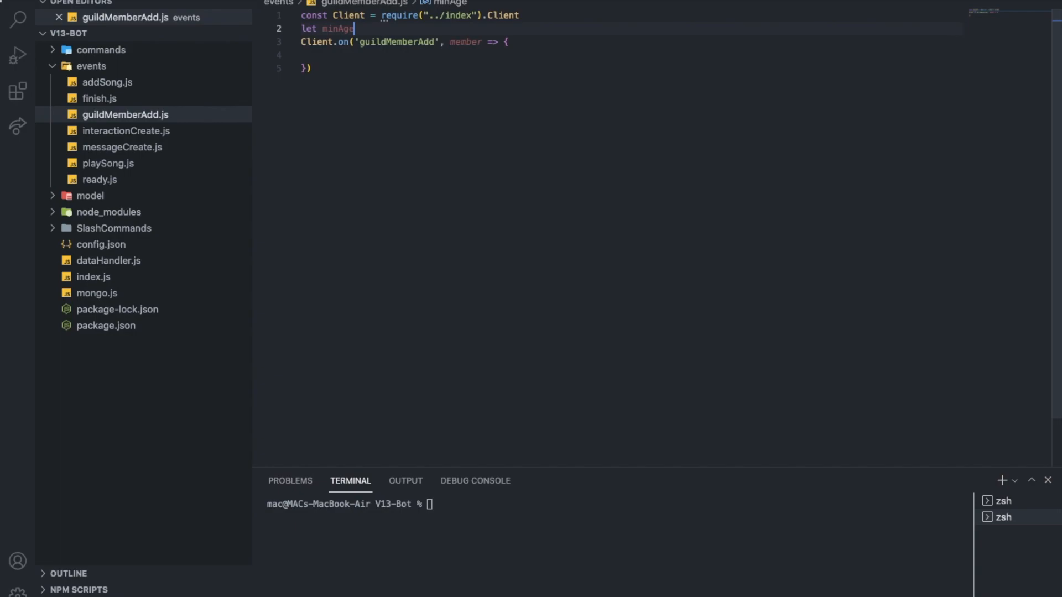
type("=")
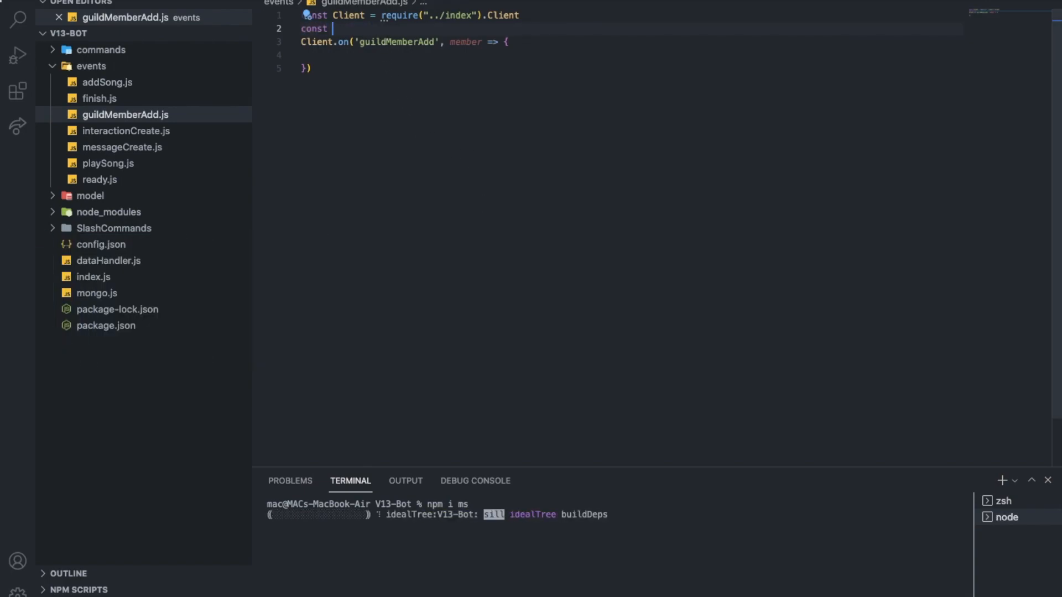
type("ms = require")
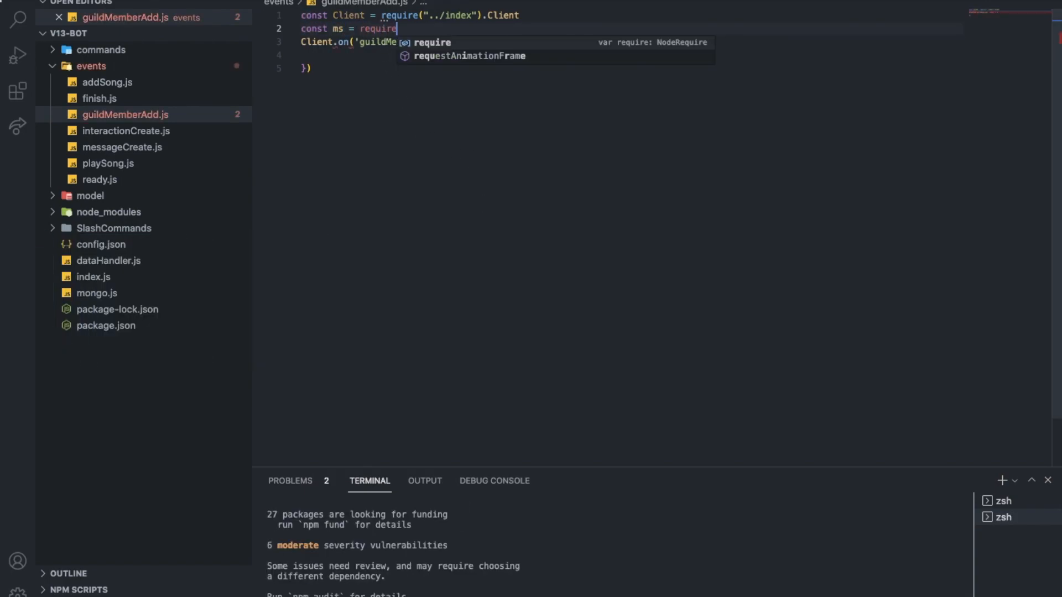
type("('ms'")
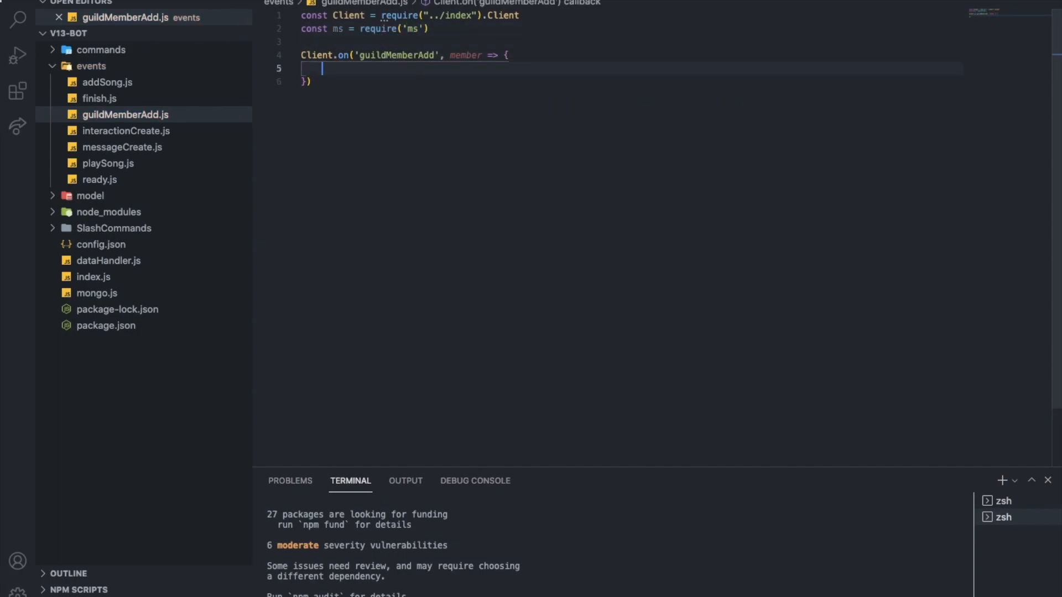
Define minAge as ms('7 days') inside the guildMemberAdd handler.
type("let m")
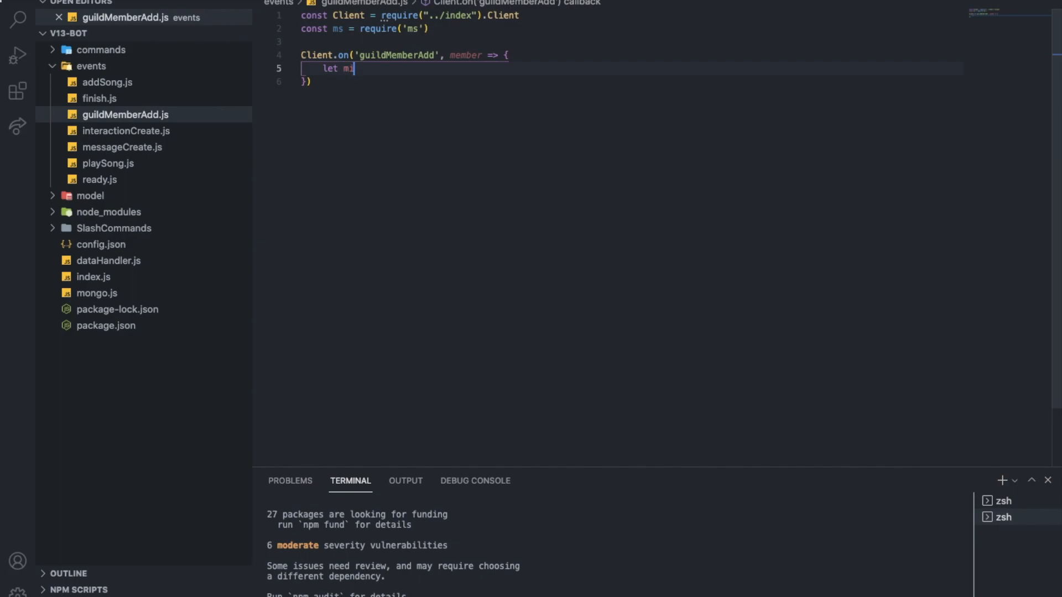
type("inAge =")
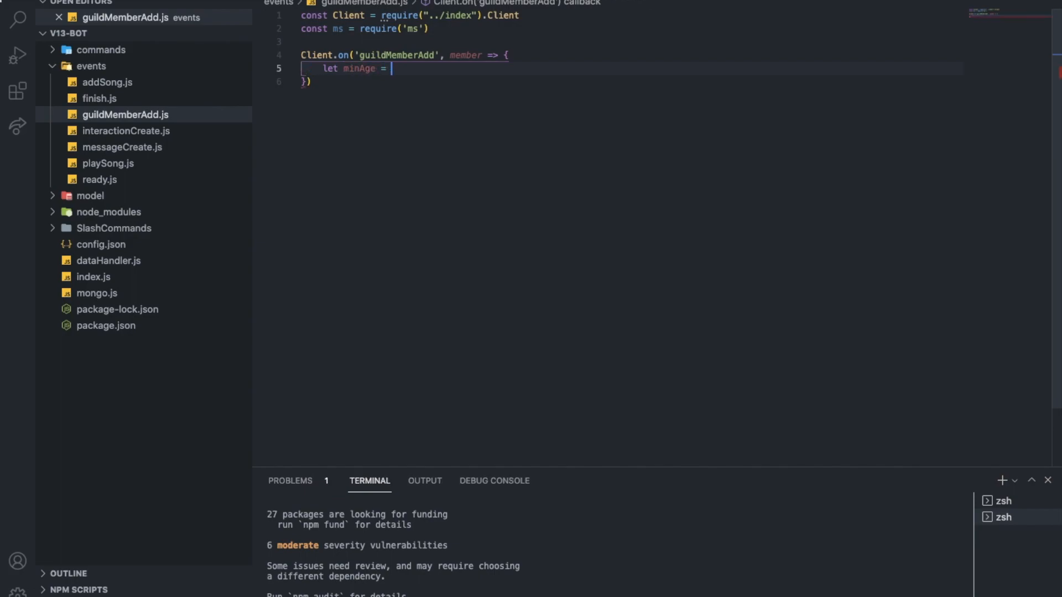
type("ms(7")
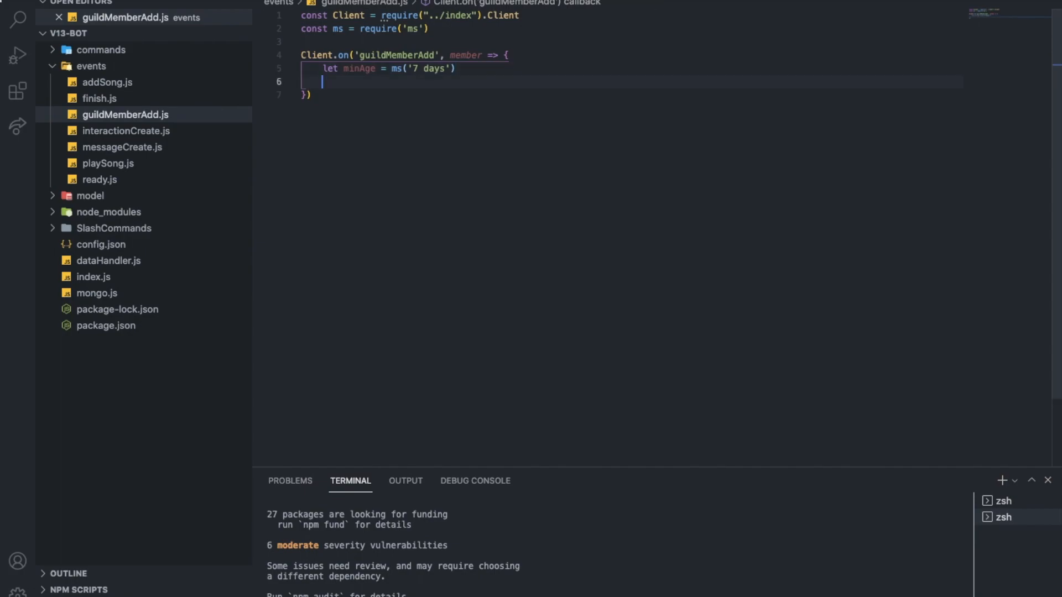
Define createdAt as new Date(member.user.createdAt).getTime().
type("let c")
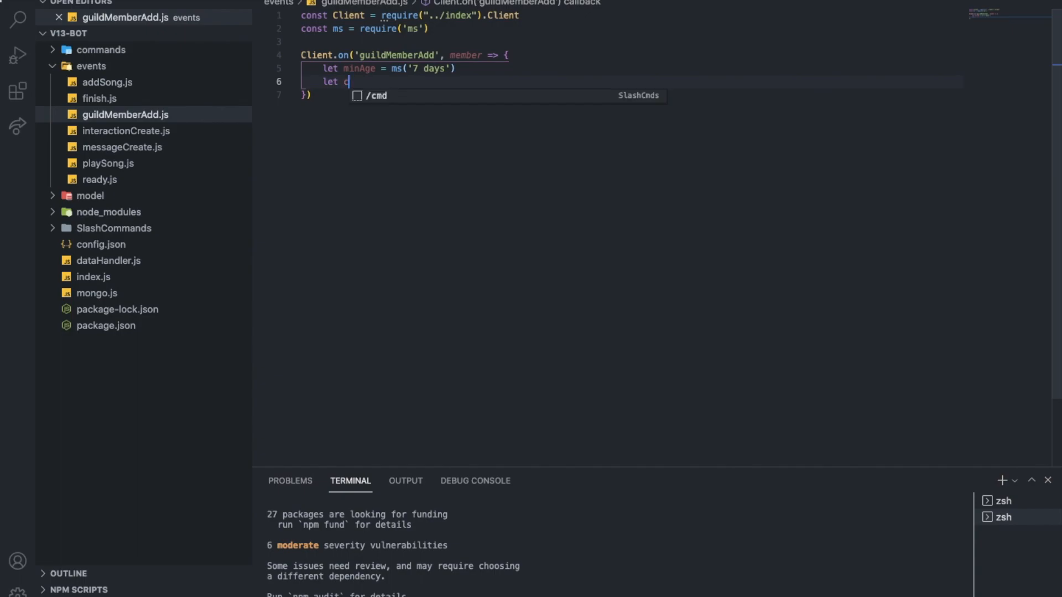
type("reated")
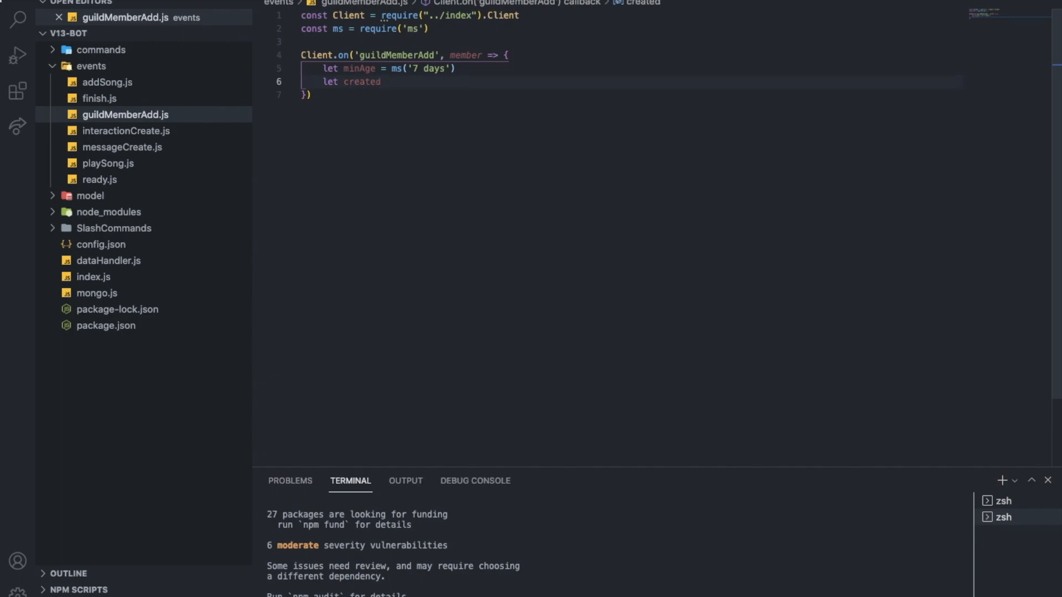
type("A")
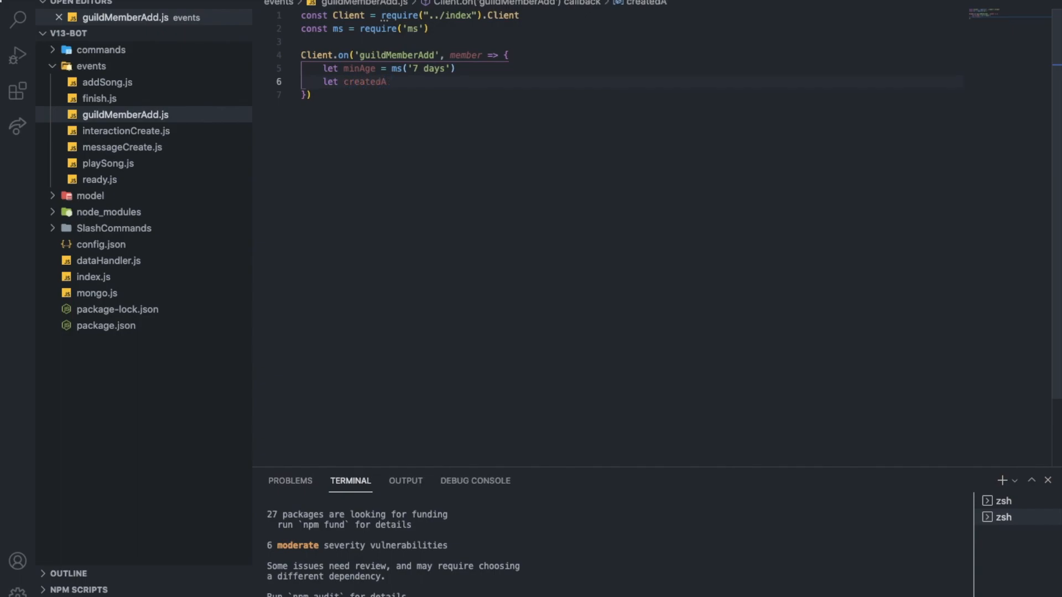
type("t =")
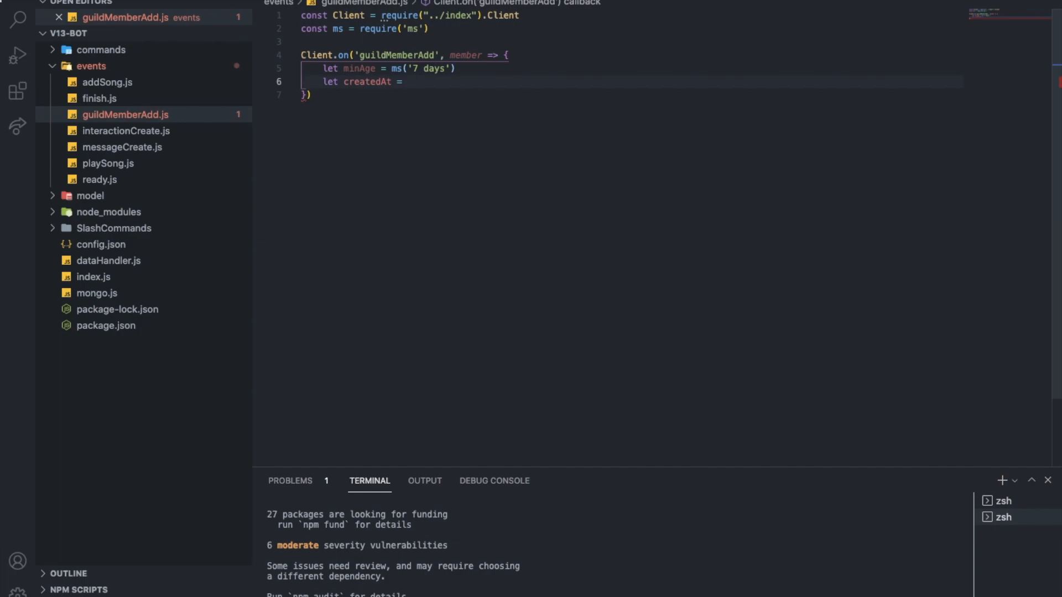
type("member.")
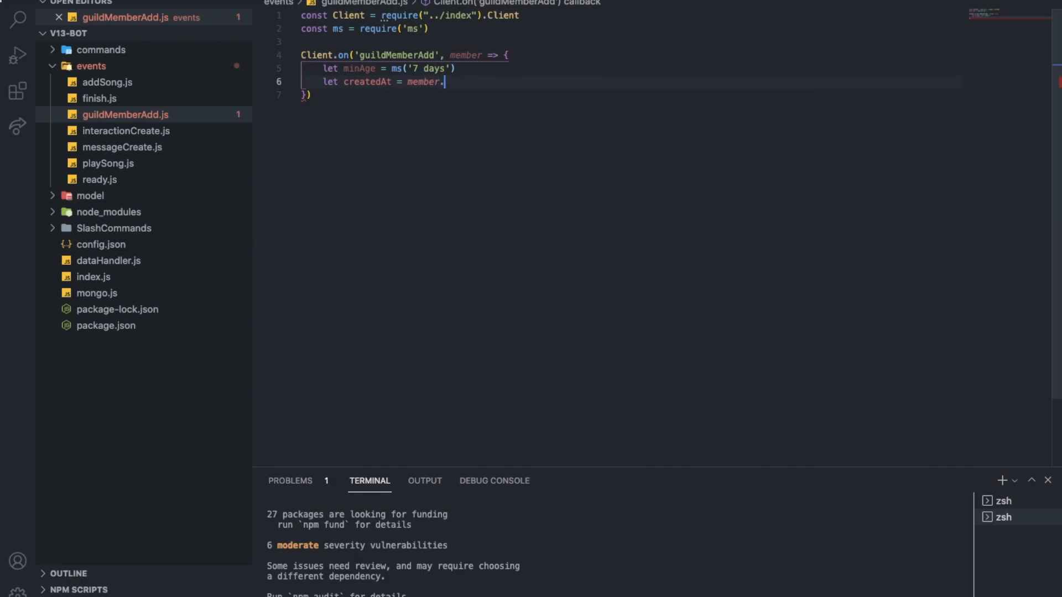
type("user.createdAt")
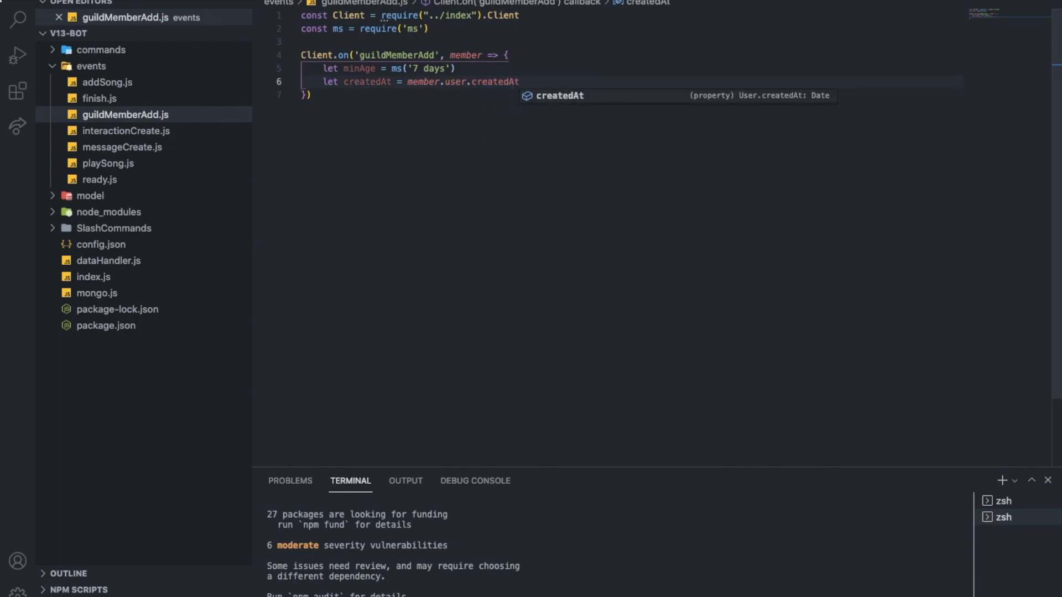
left_click(406, 80)
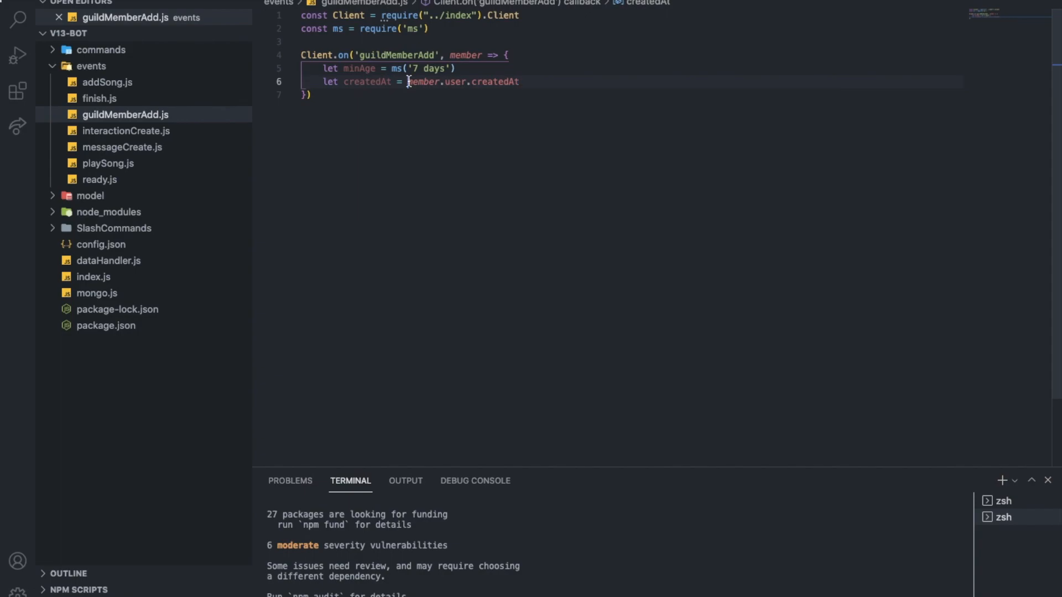
type("new D")
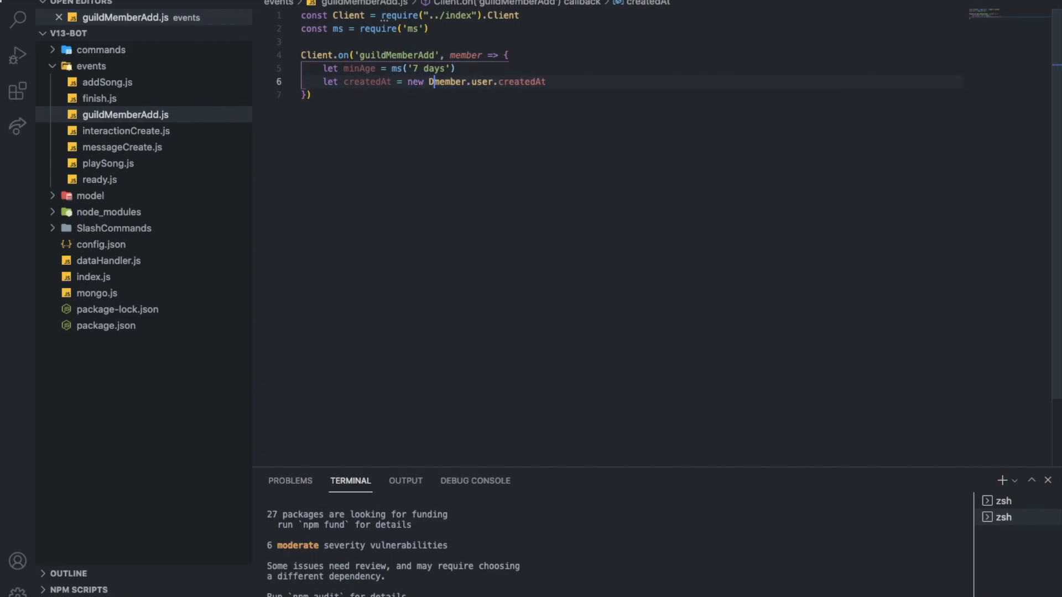
type("Date(member.user.createdAt).getTime(")
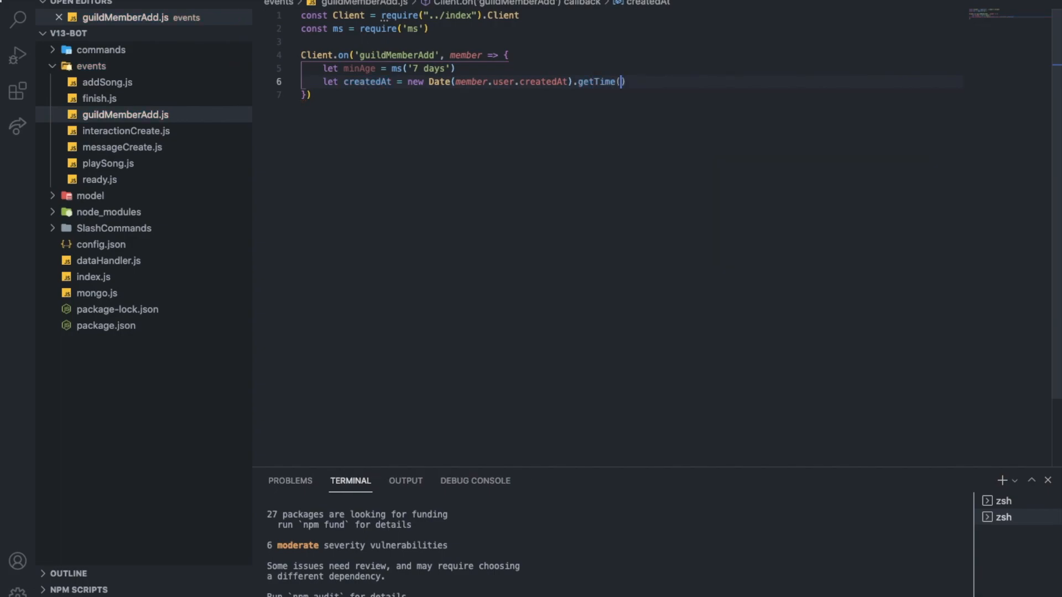
key("Enter")
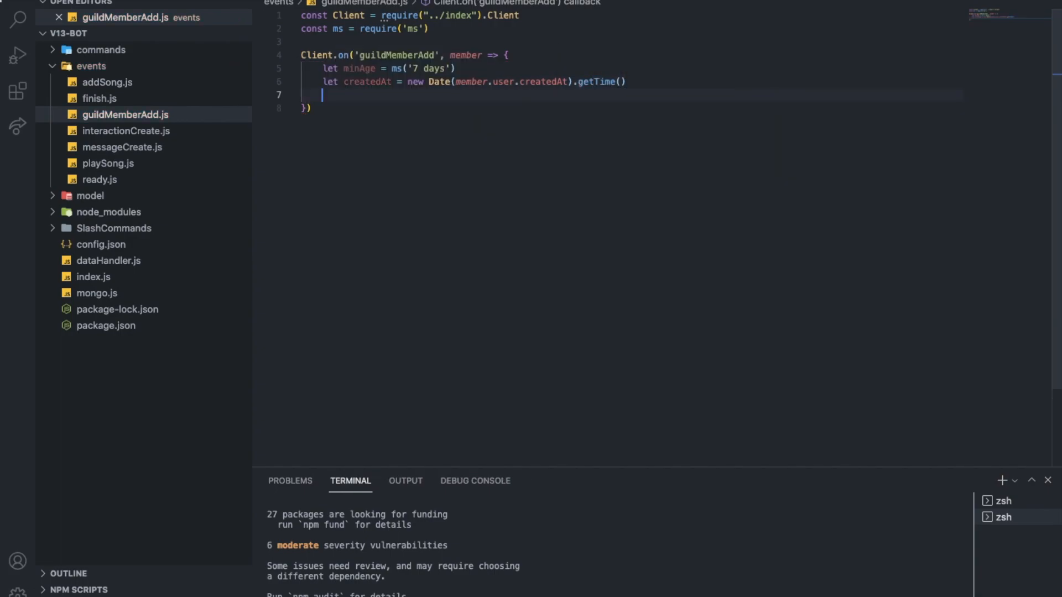
Compute diff as Date.now() minus createdAt.
type("let")
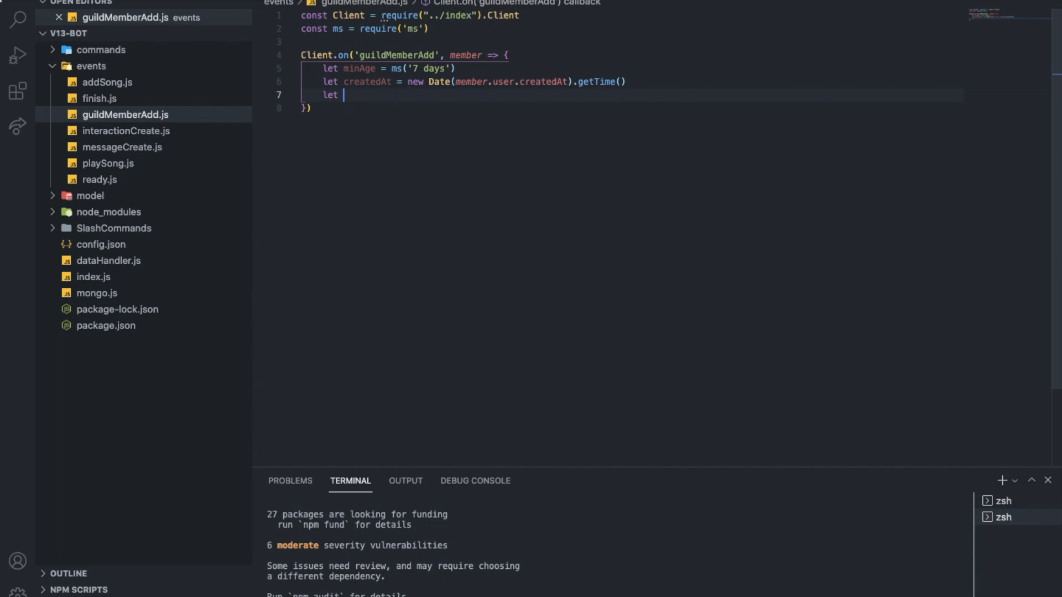
type("diff =")
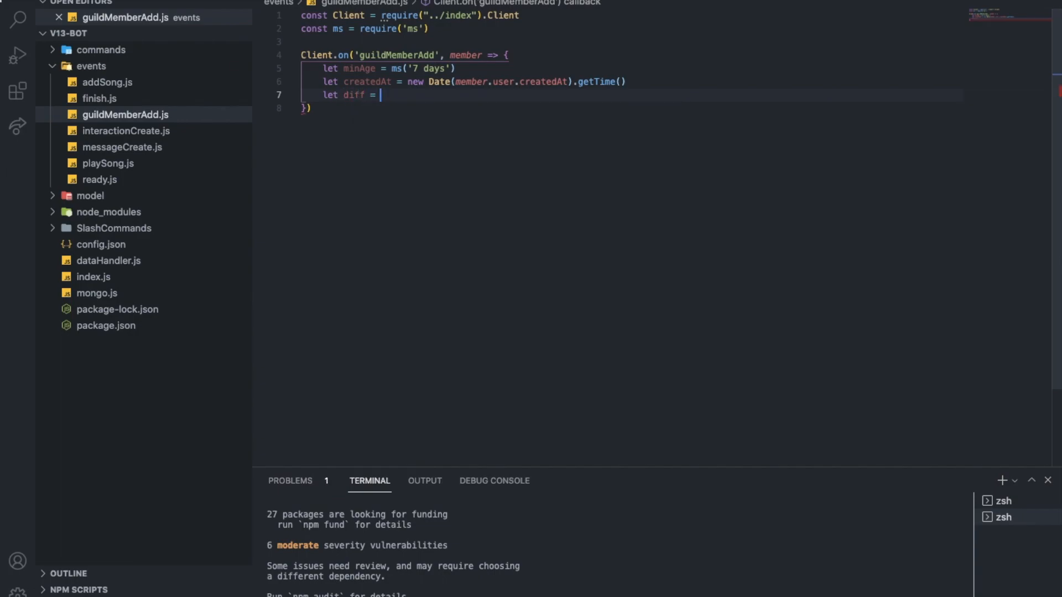
type("Date.now() -")
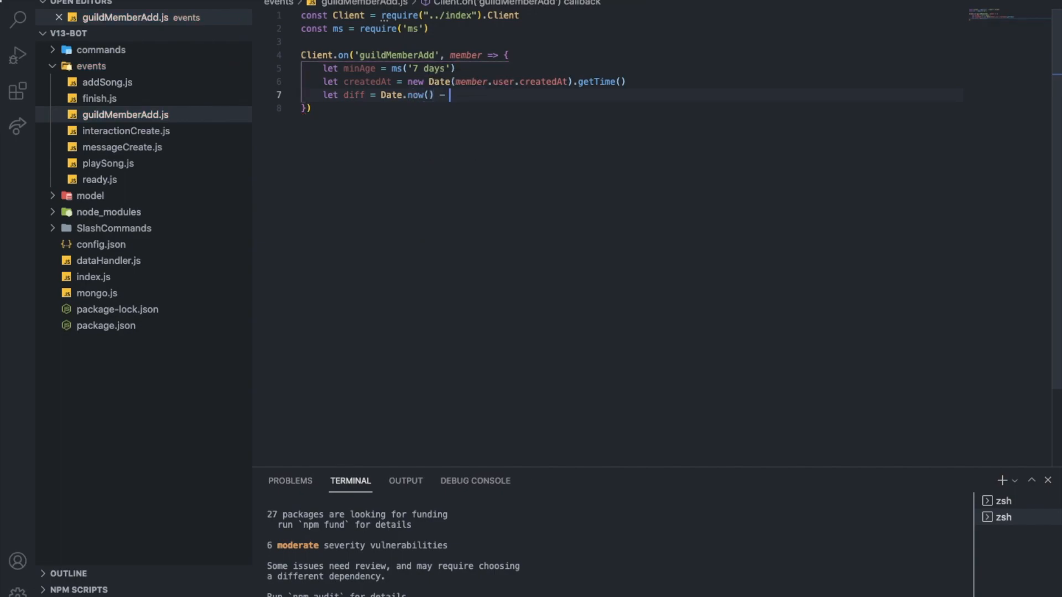
type("createdAt")
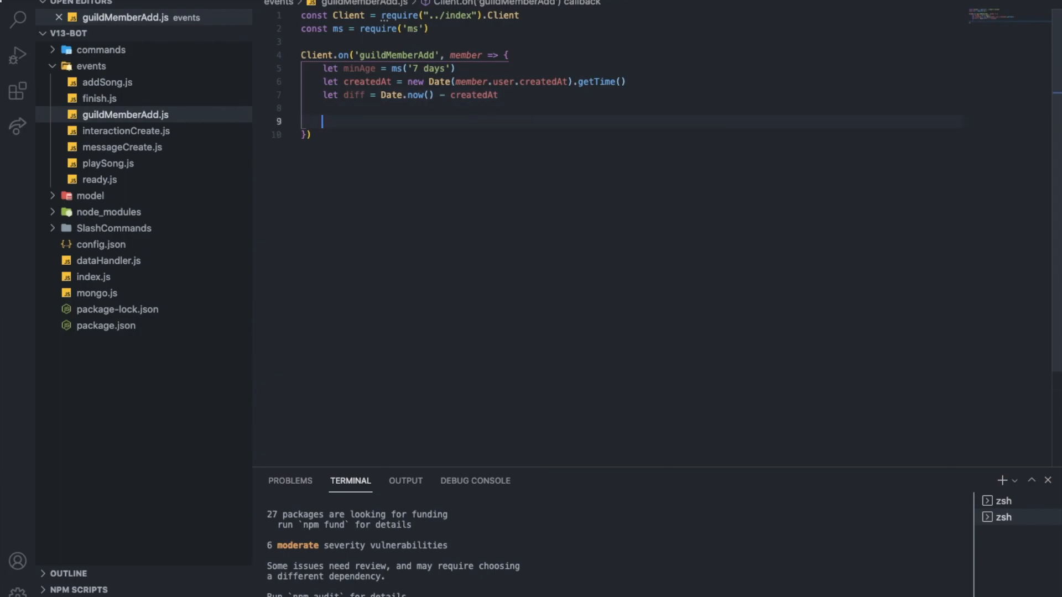
Add an if (minAge > diff) block for accounts younger than the minimum age.
type("if()")
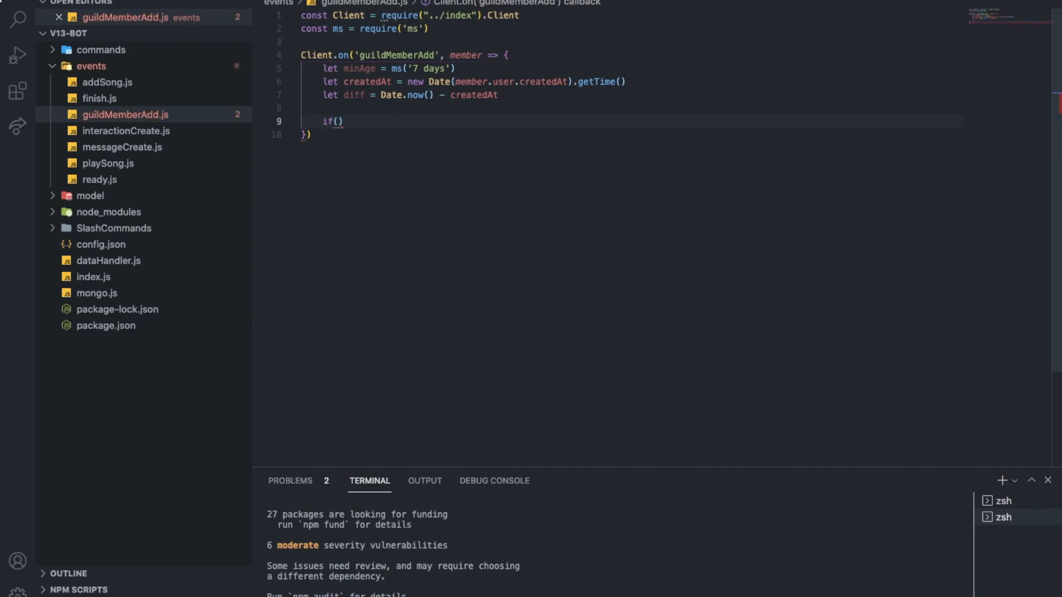
type("minAge >")
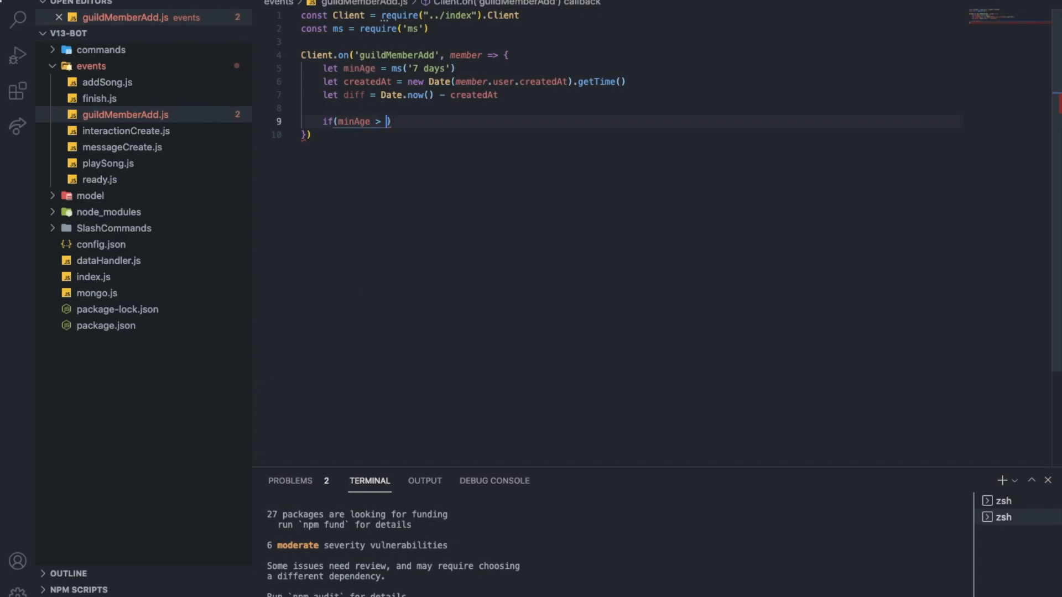
type("diff")
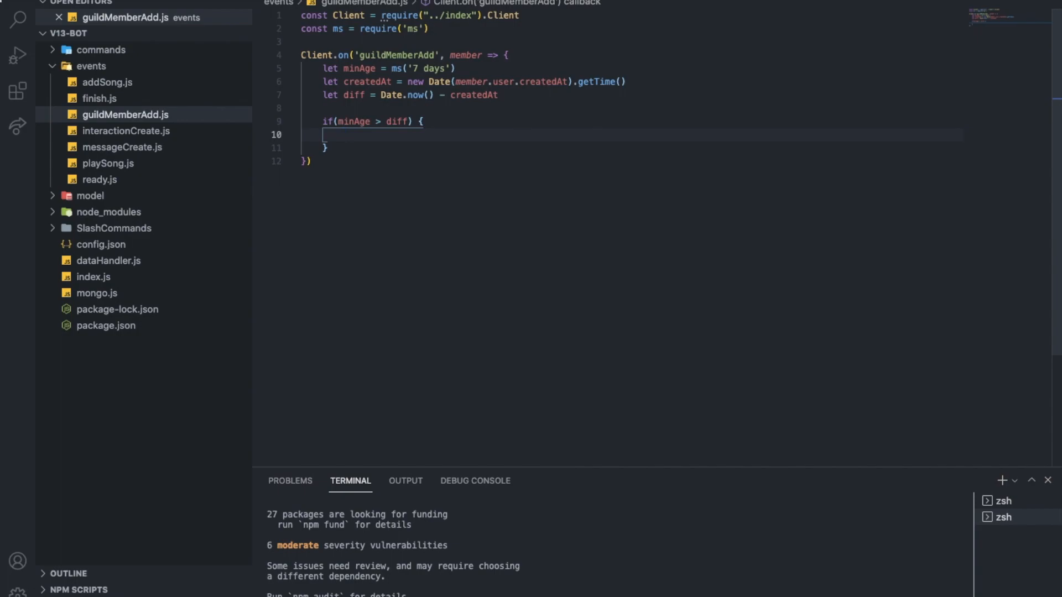
DM the member "Your account age is too low to join this server." then call member.kick().
type("member.sen")
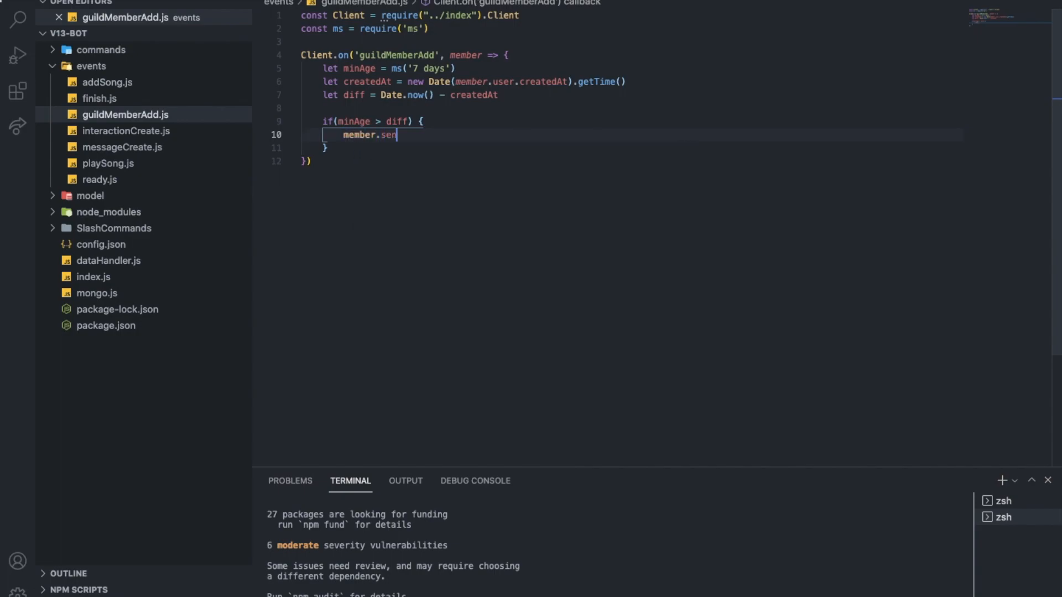
type("d({ \"")
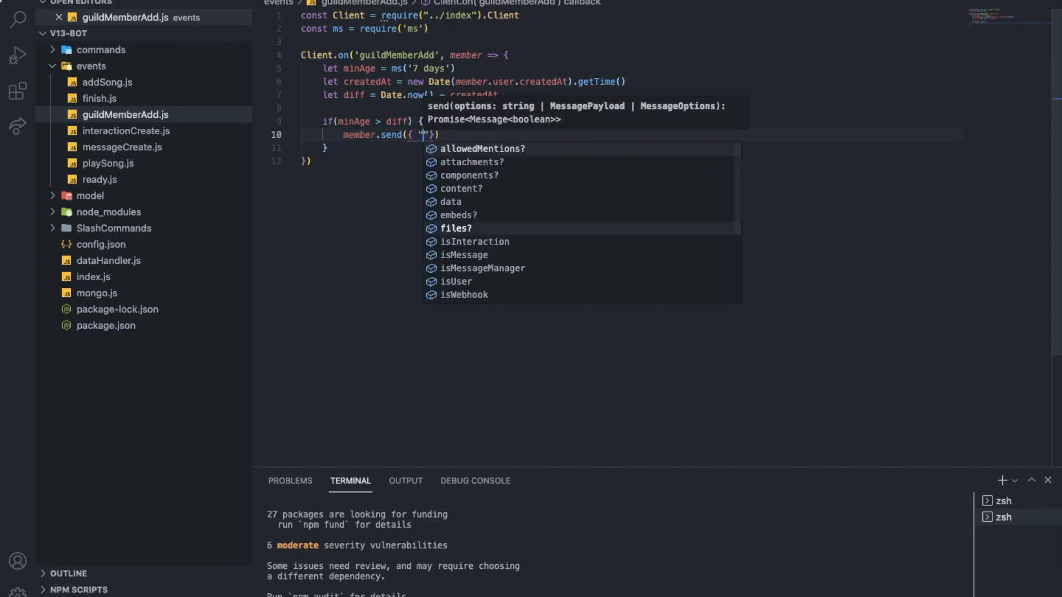
type("content:")
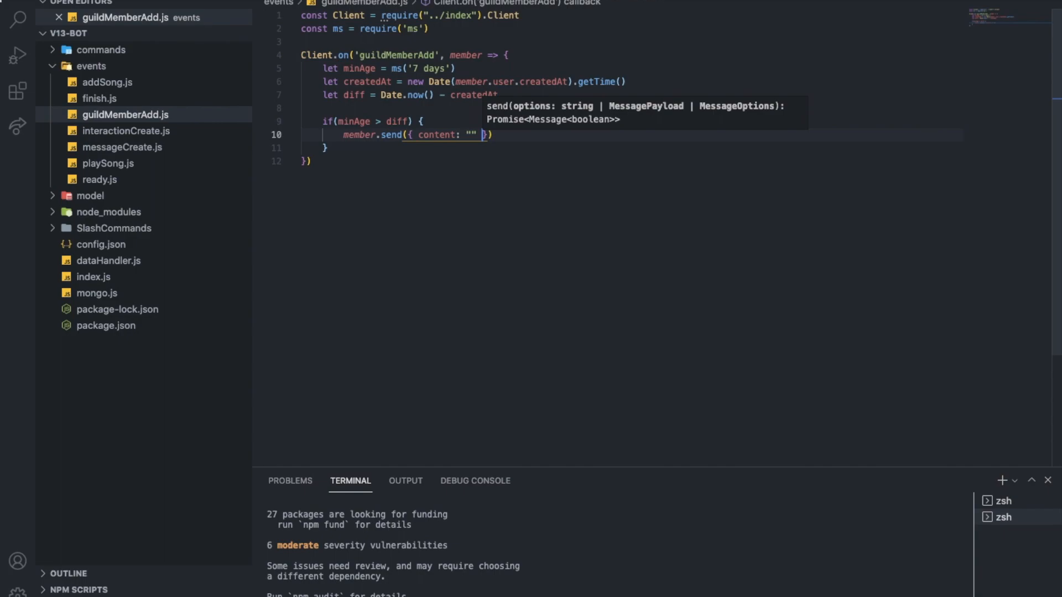
type("Your")
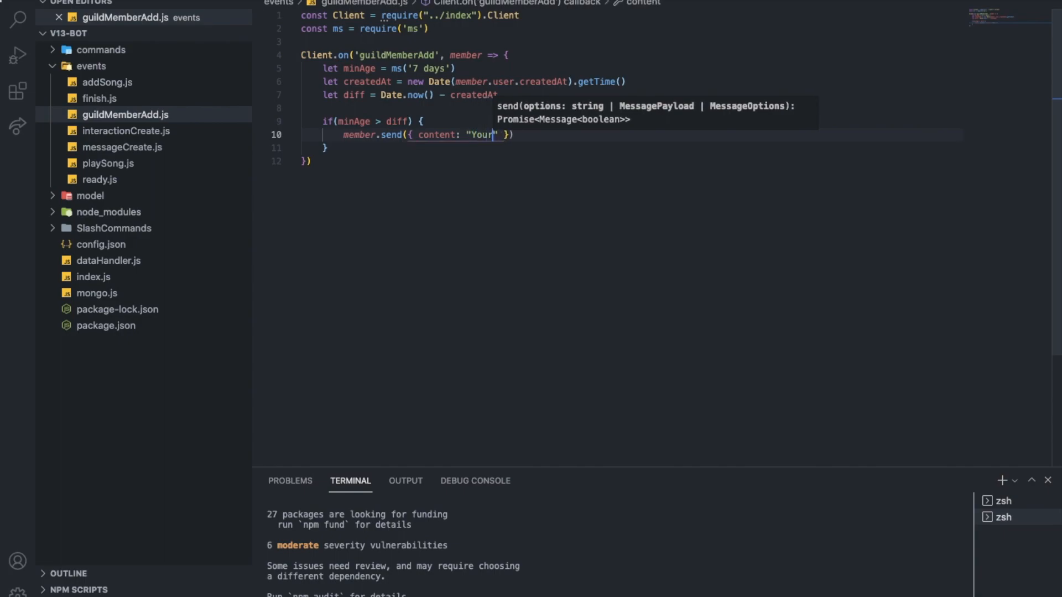
type("account")
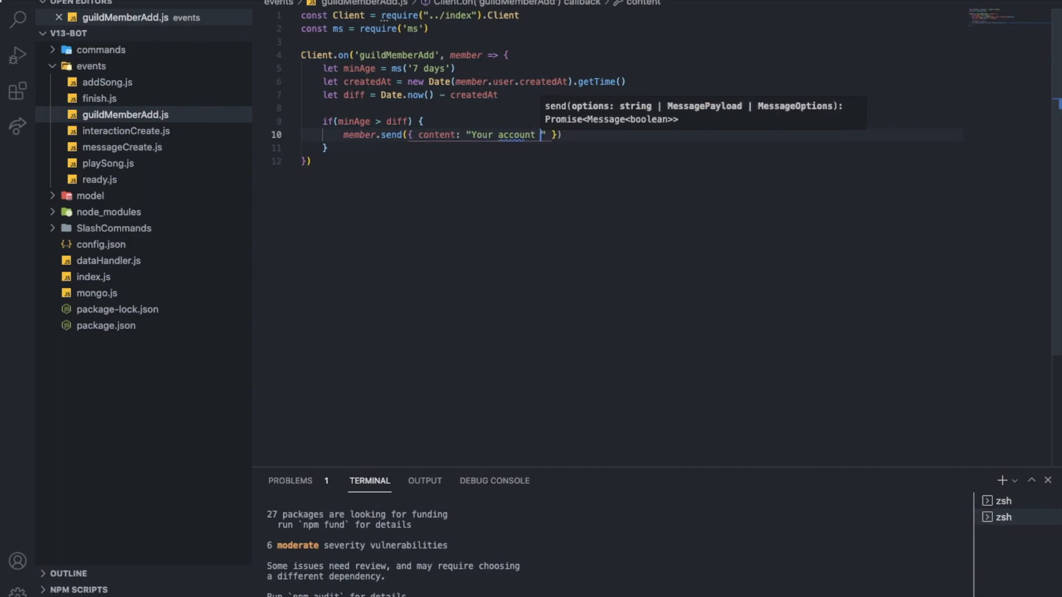
type("age is too")
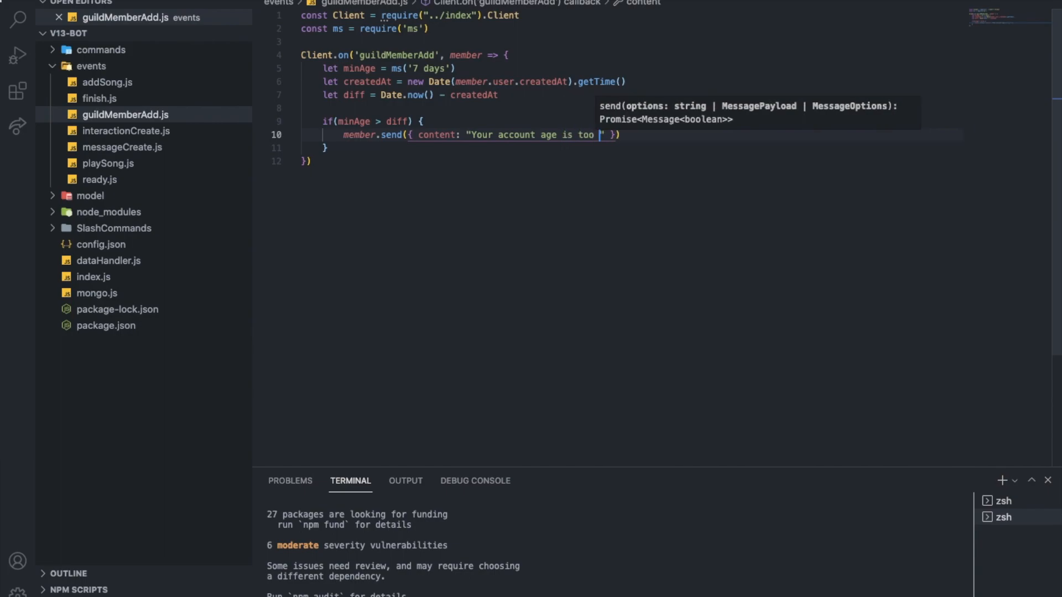
type("low to join")
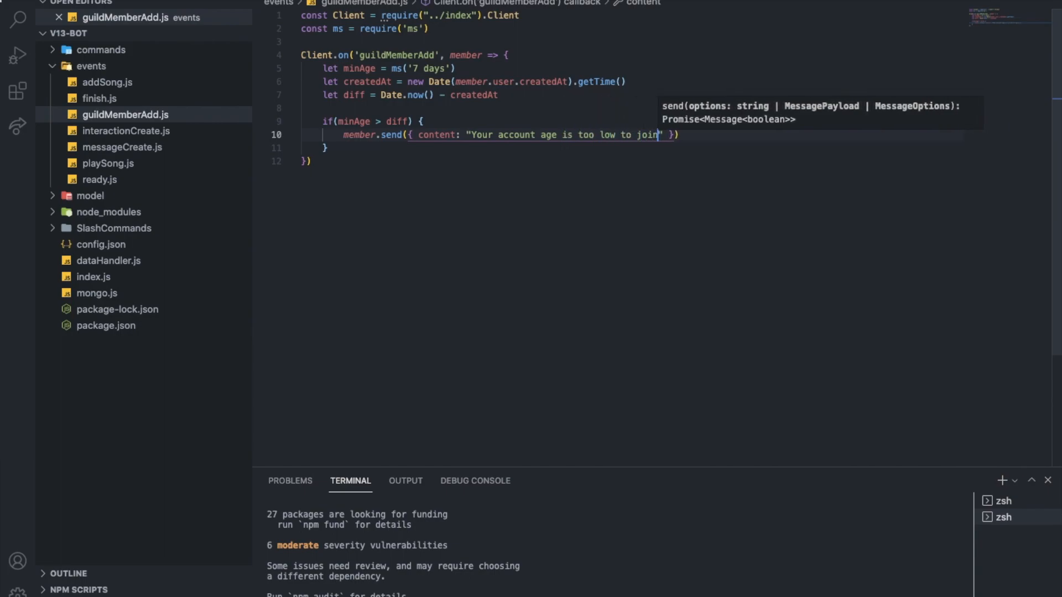
type("this server.")
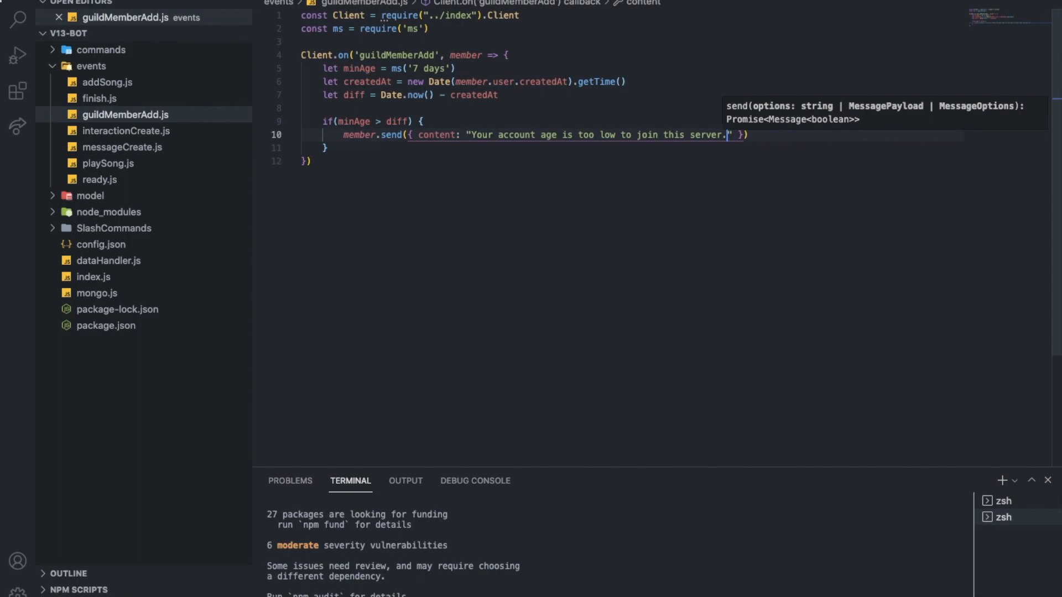
key("enter")
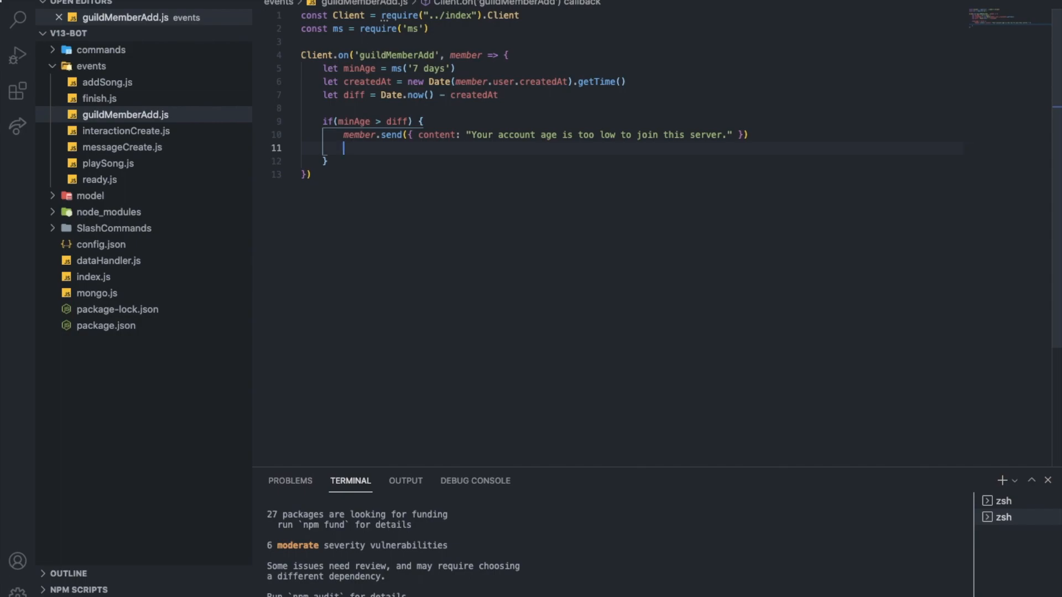
type("member.kick(")
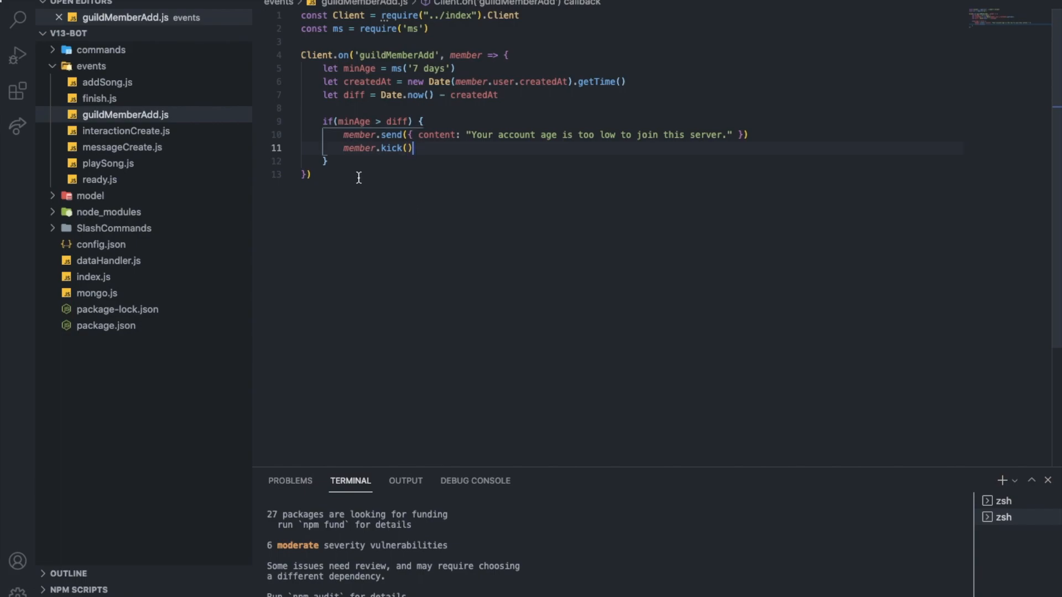
mouse_move(653, 140)
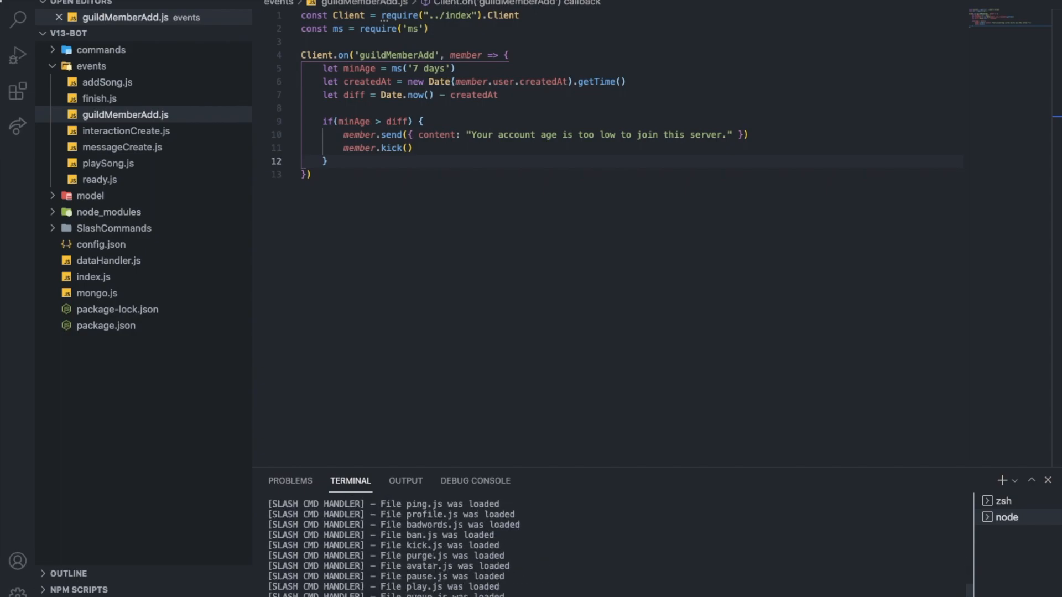
Scroll the terminal output showing slash commands loaded, bot online and database connected.
scroll("down", 3)
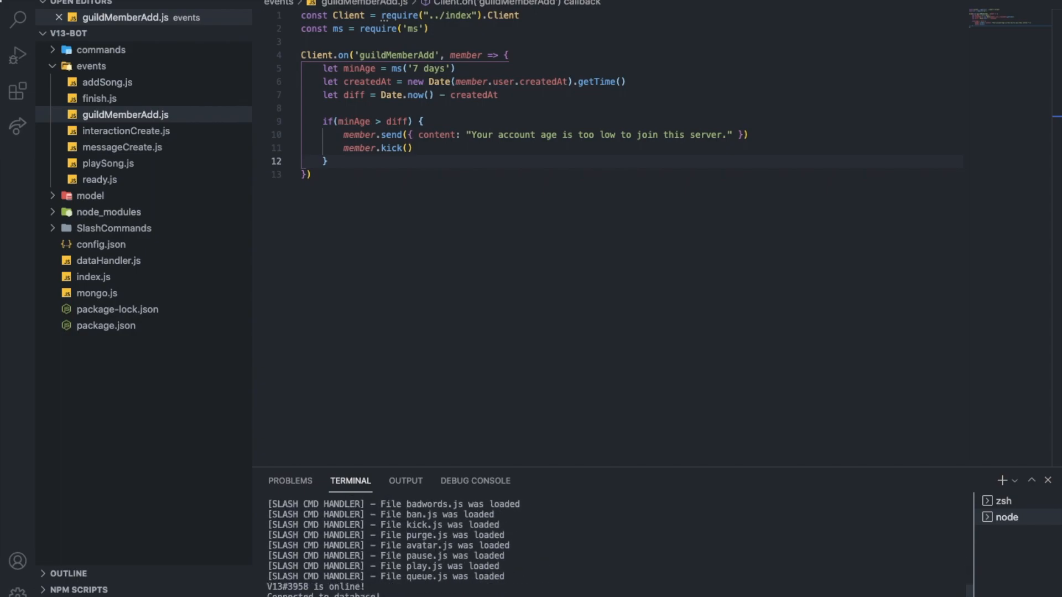